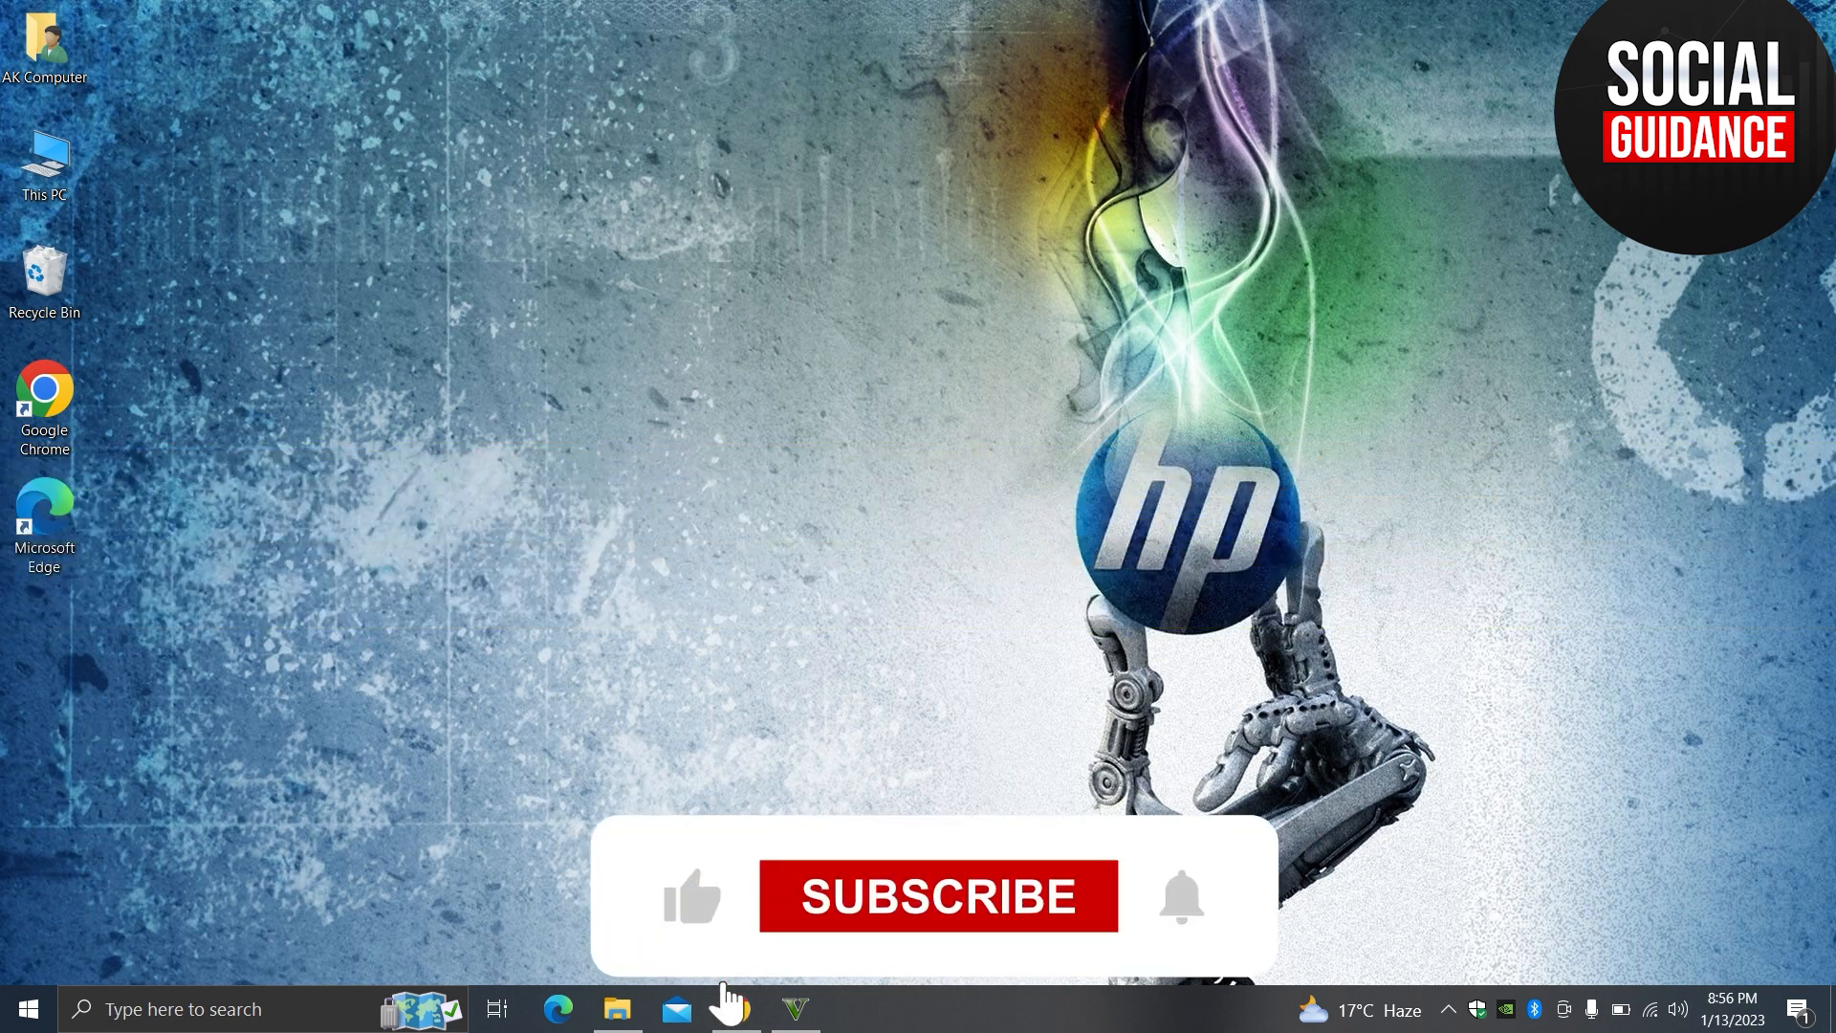
Launch CapCut from the taskbar and open the yoga video project
{"action": "left_click", "coordinate": [938, 897]}
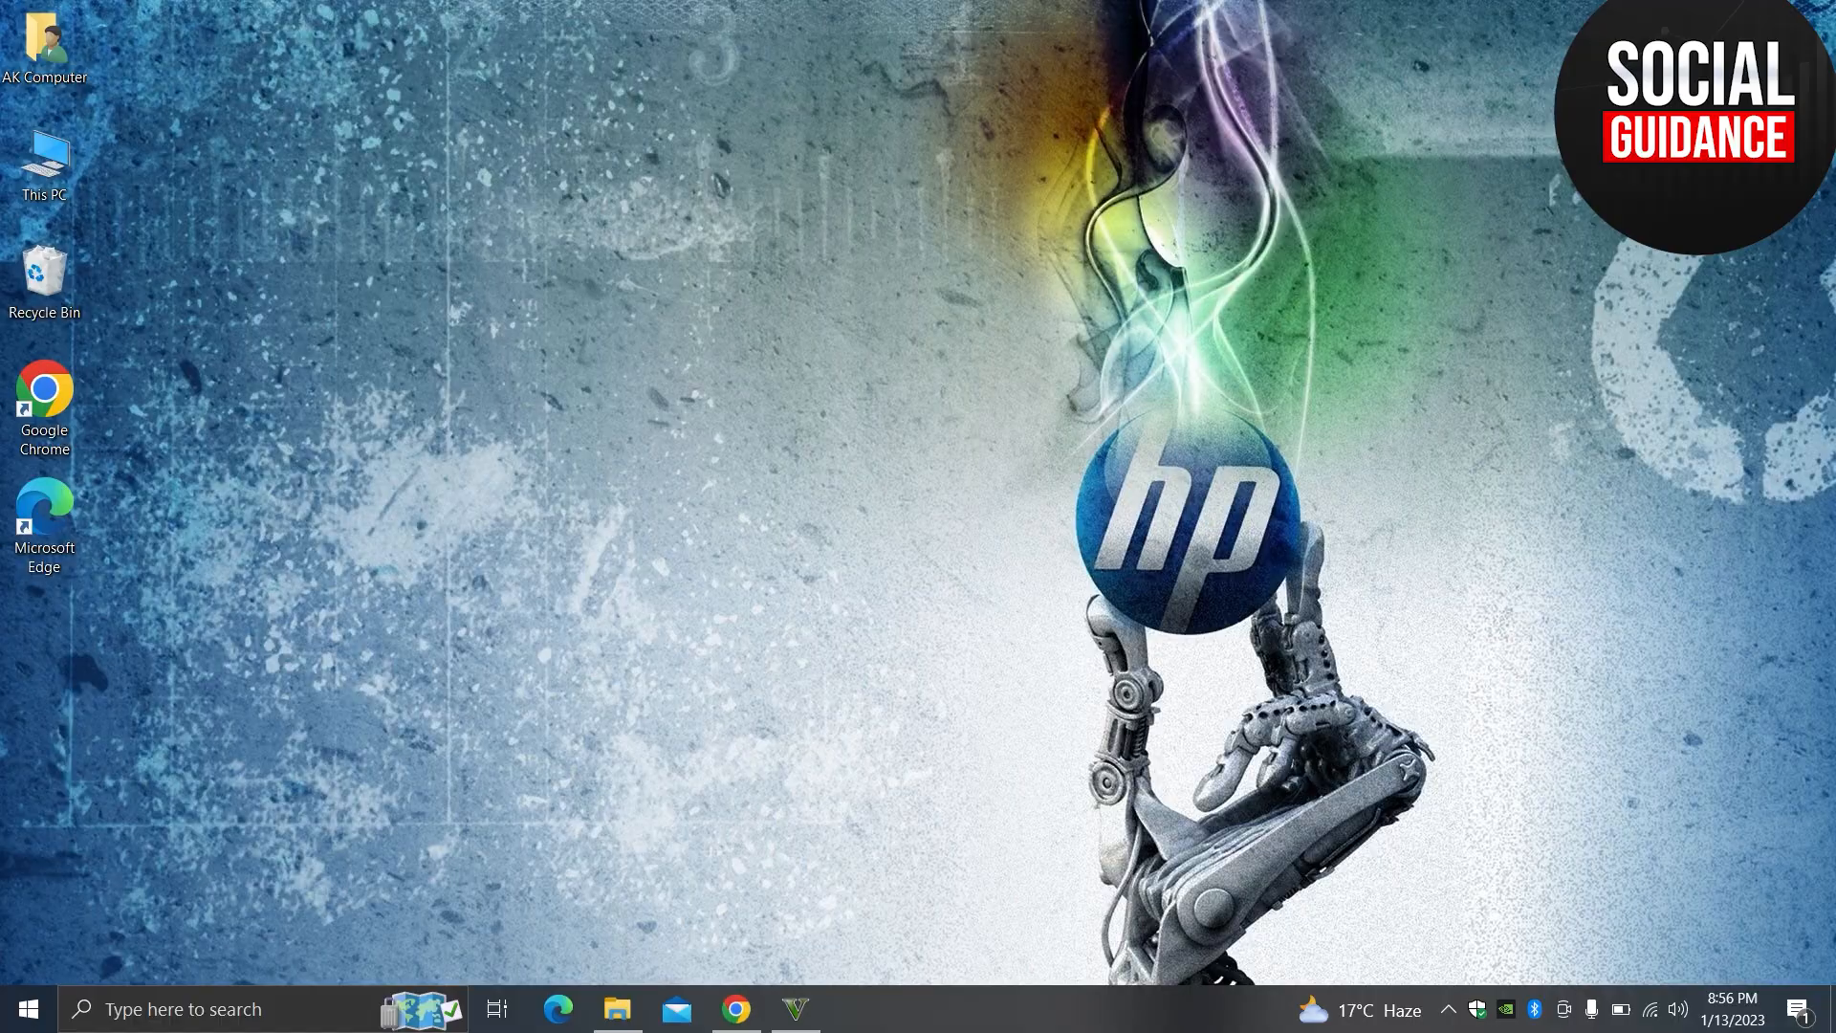
{"action": "left_click", "coordinate": [724, 1009]}
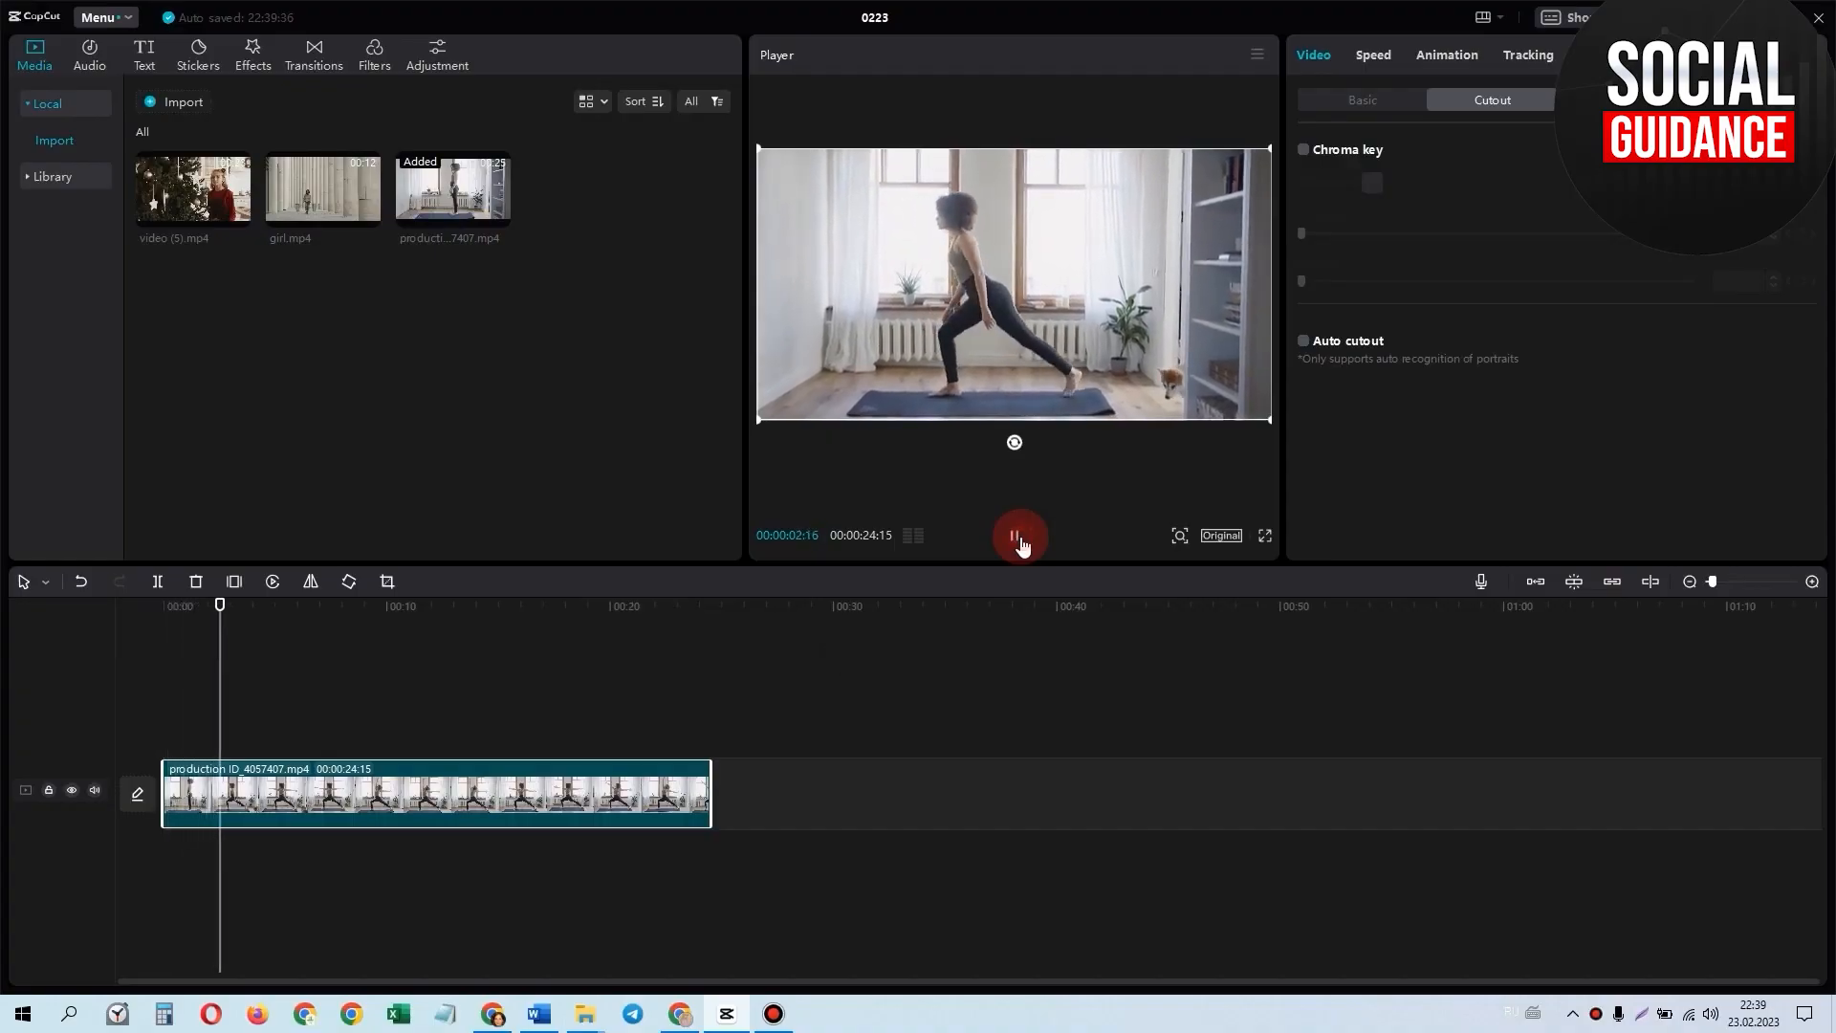
{"action": "left_click", "coordinate": [1014, 536]}
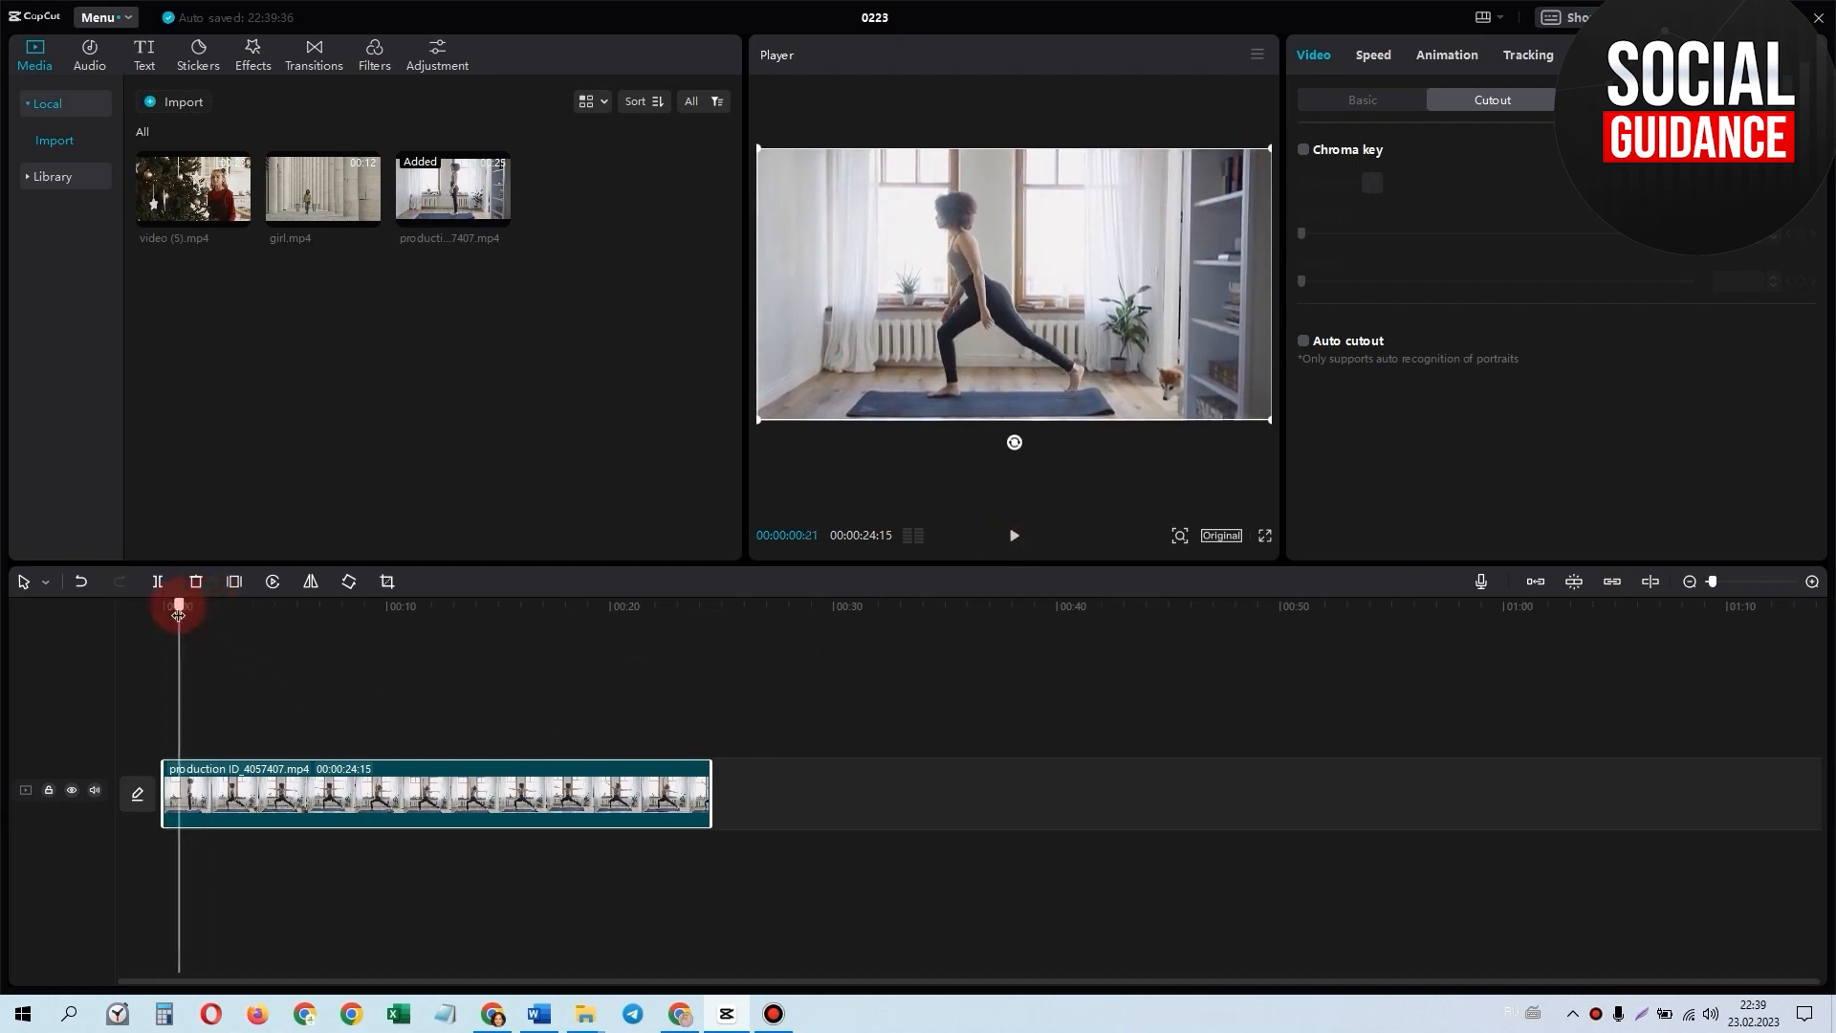
{"action": "left_click_drag", "start_coordinate": [178, 605], "coordinate": [235, 605]}
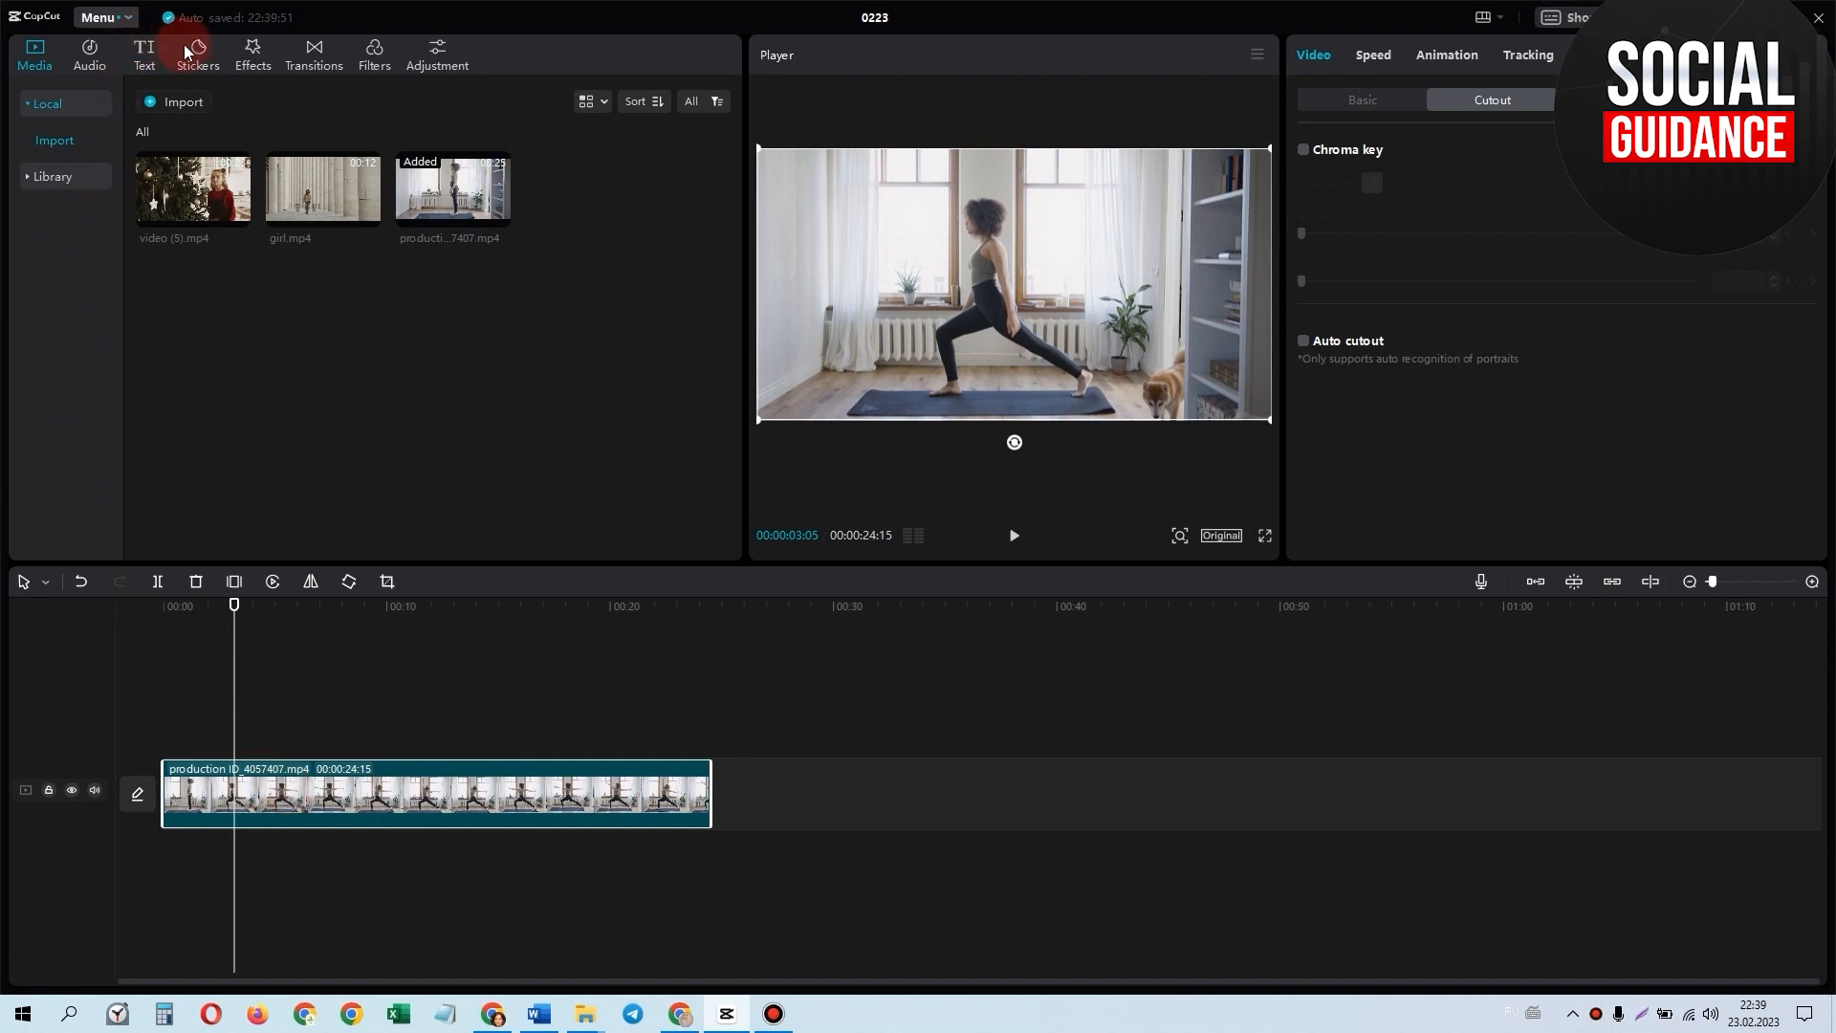
Add the Basic Blur effect from Effects and stretch it across the full yoga clip
{"action": "left_click", "coordinate": [252, 54]}
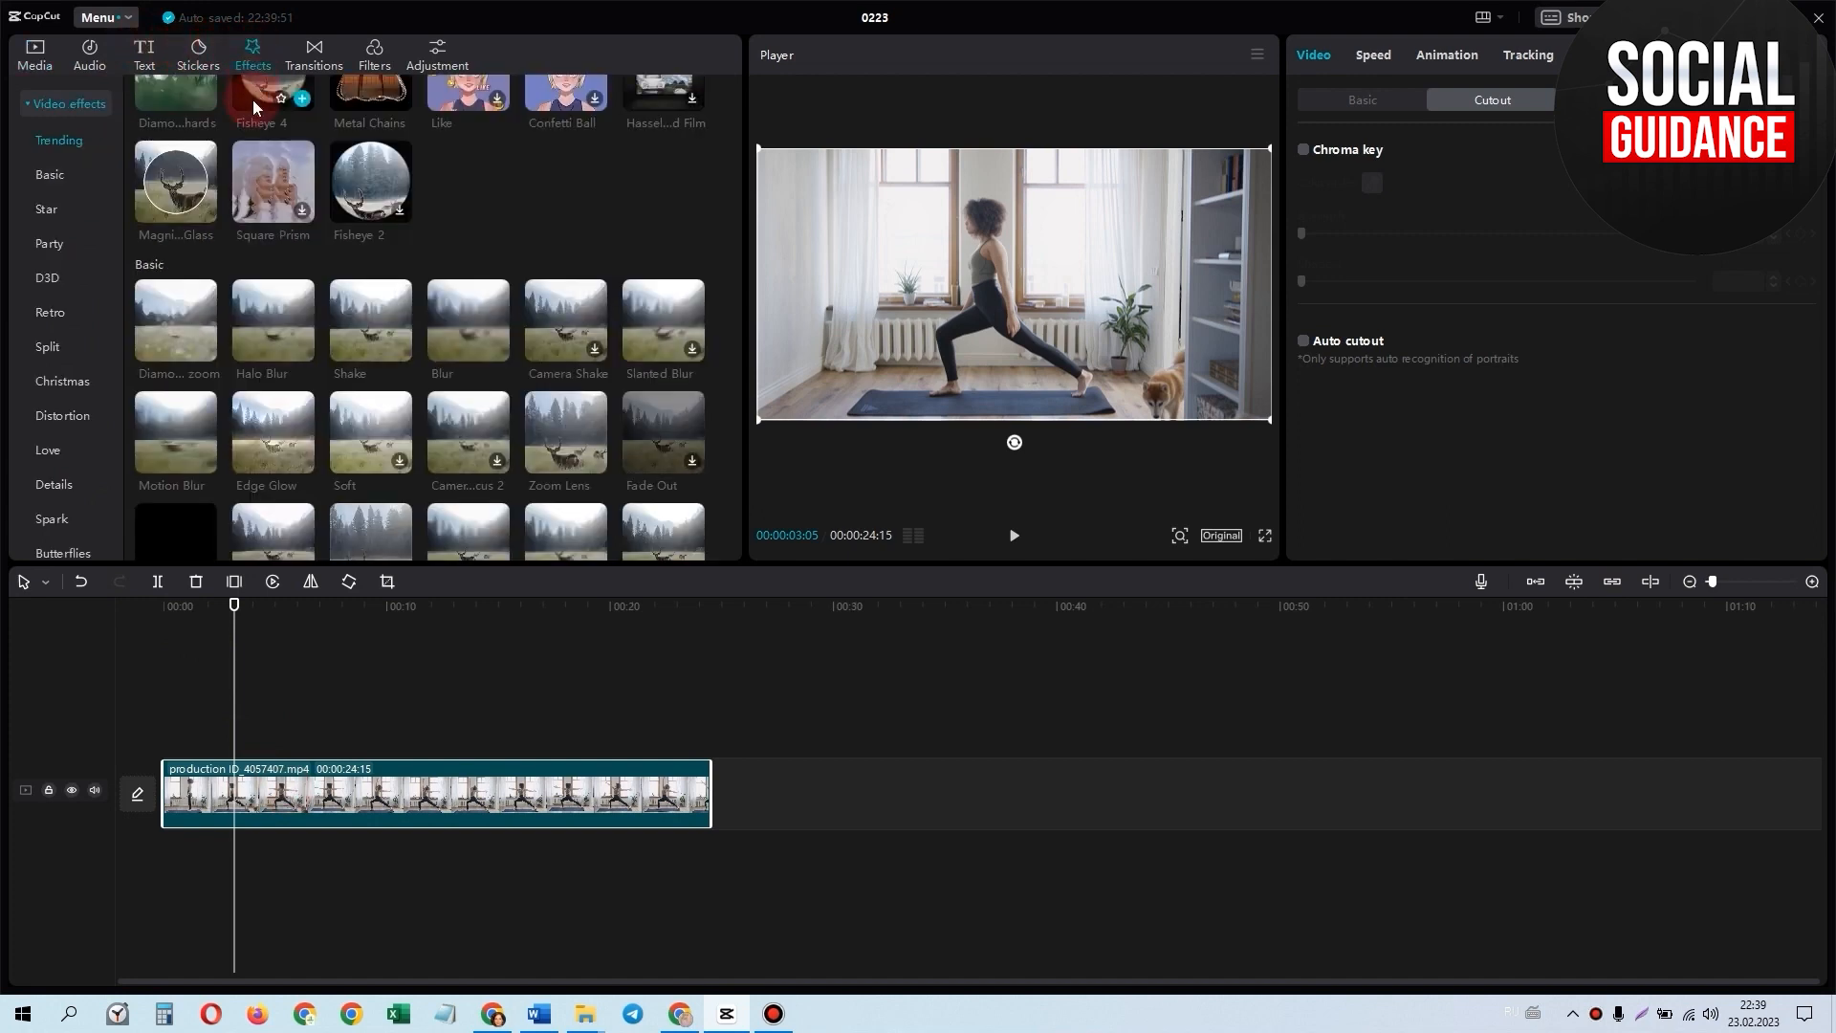
{"action": "left_click", "coordinate": [496, 350]}
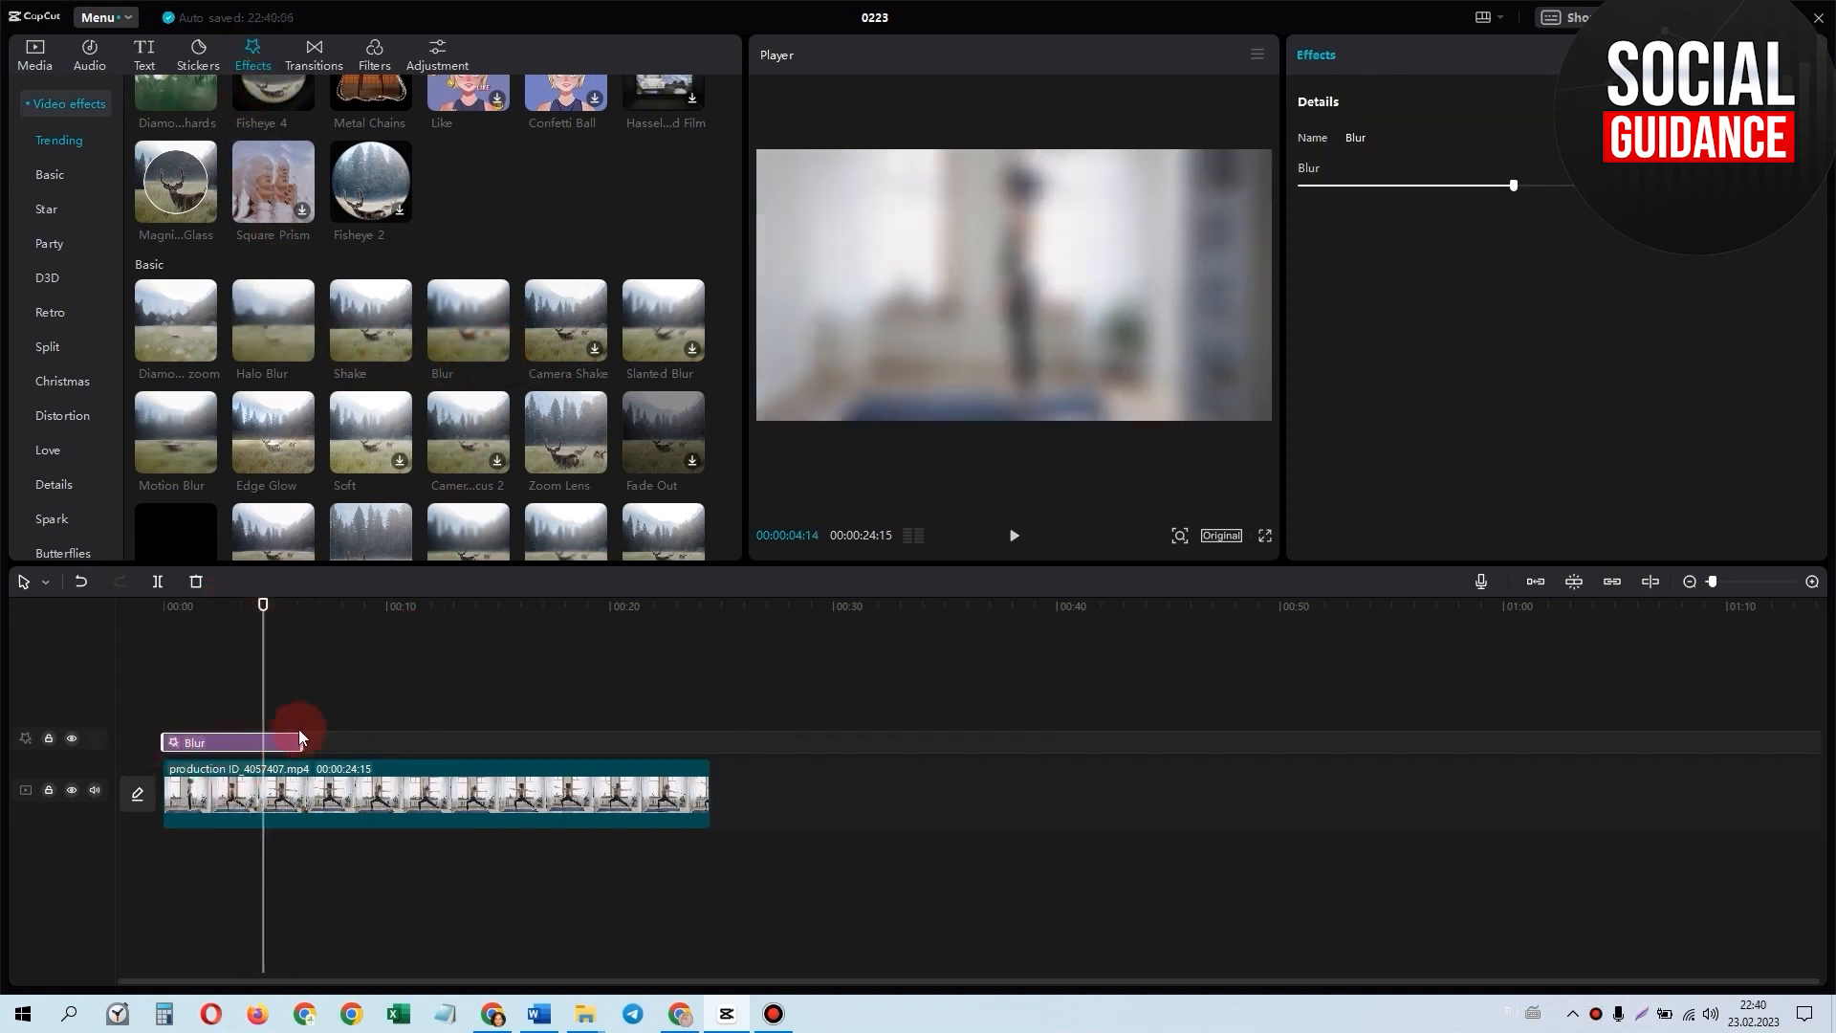
{"action": "left_click_drag", "start_coordinate": [299, 737], "coordinate": [684, 738]}
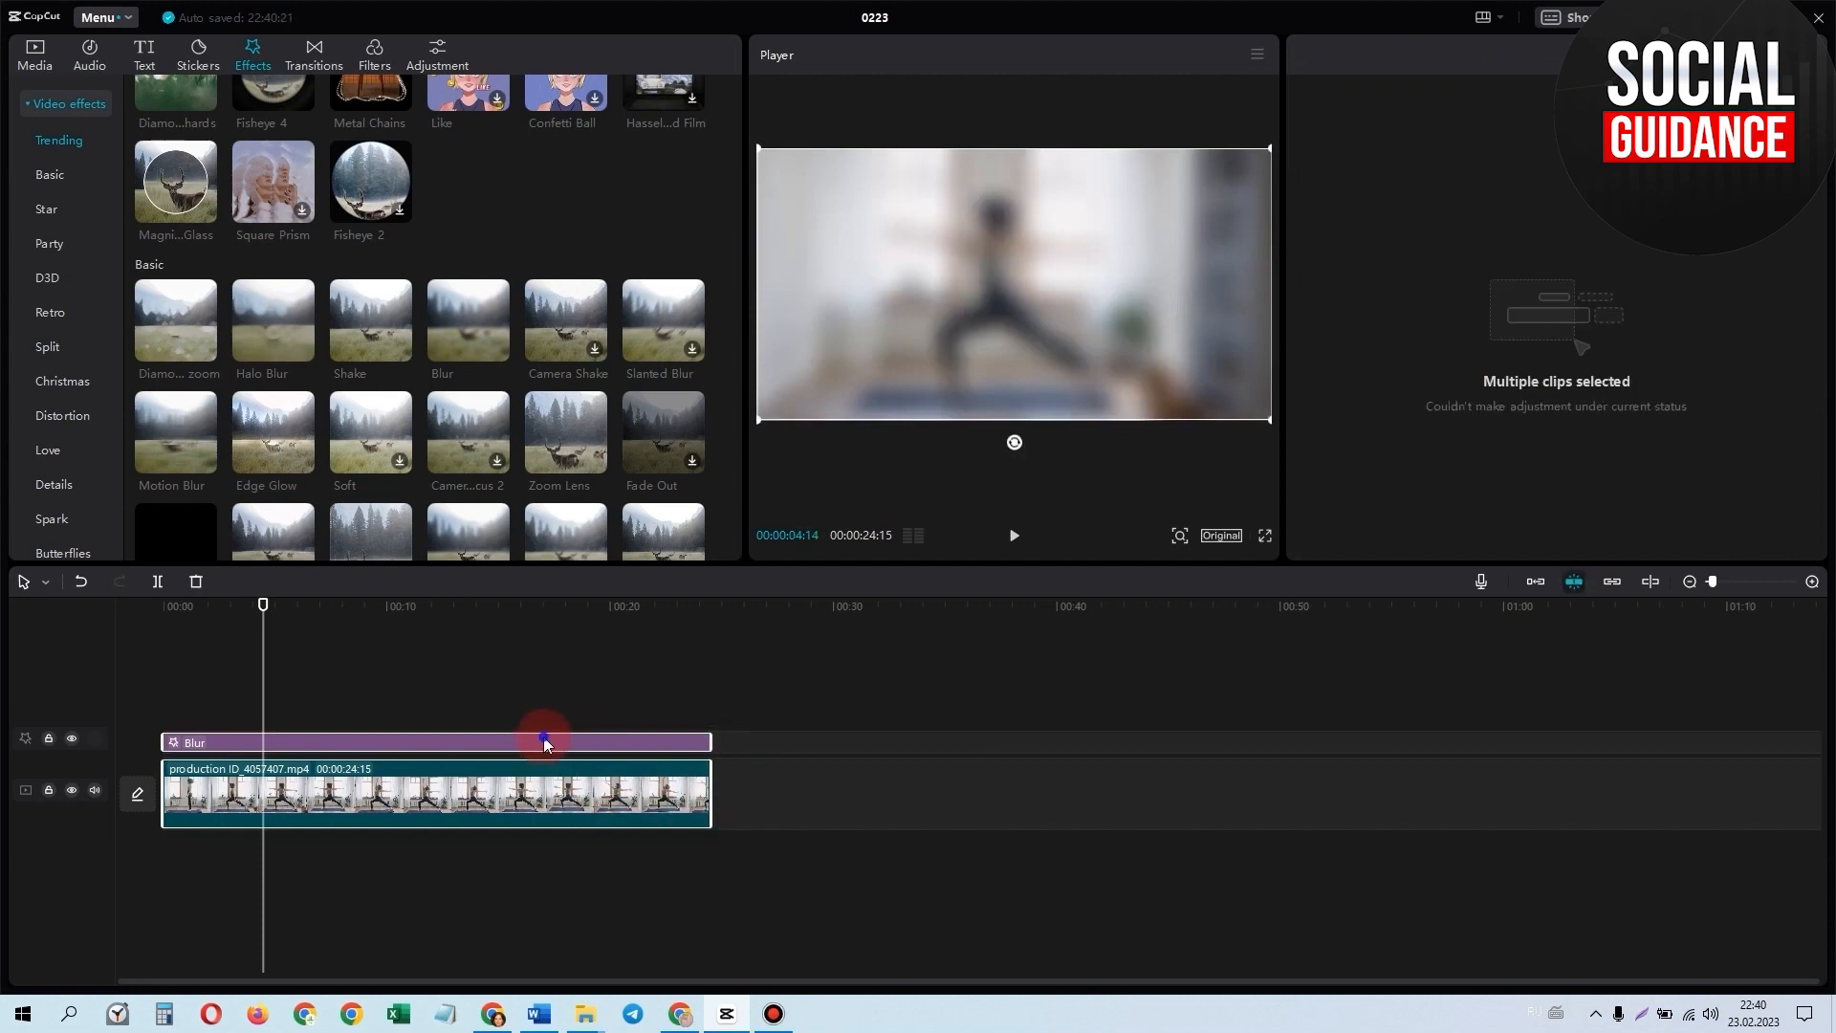
Create a compound clip from the yoga clip and Blur effect, then play and pause the preview
{"action": "right_click", "coordinate": [543, 744]}
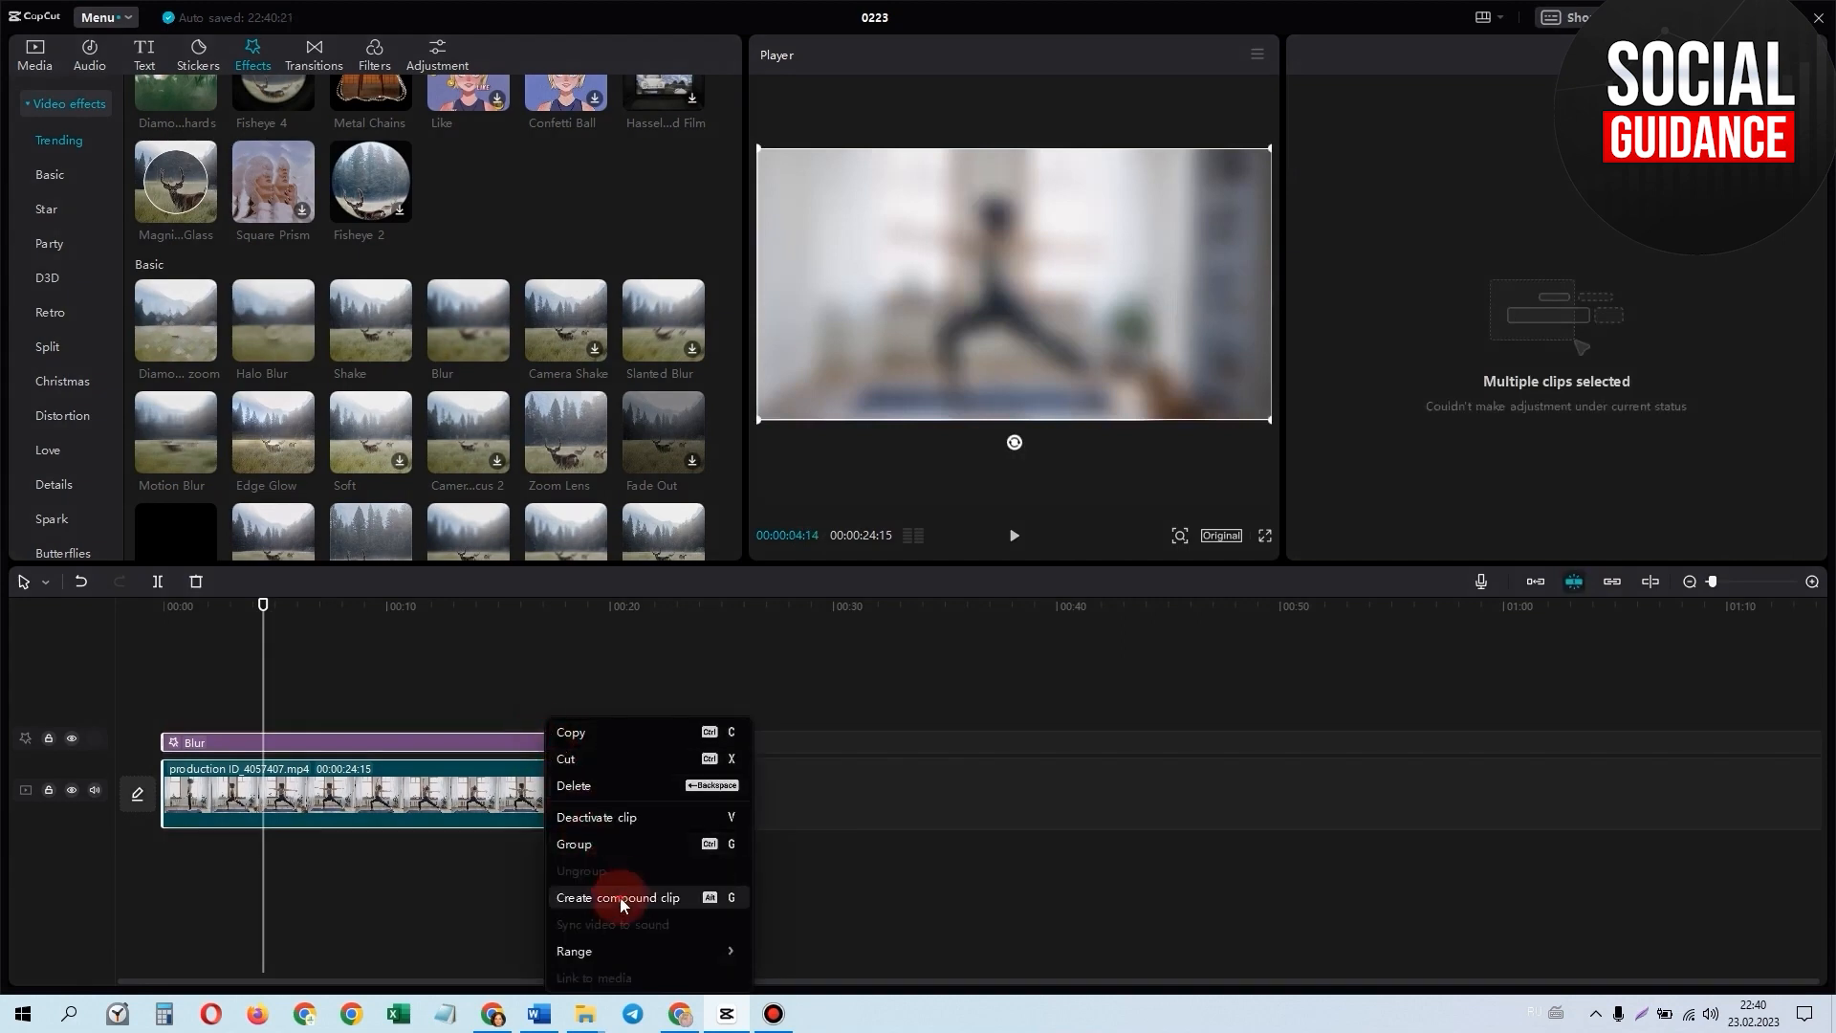
{"action": "left_click", "coordinate": [617, 897]}
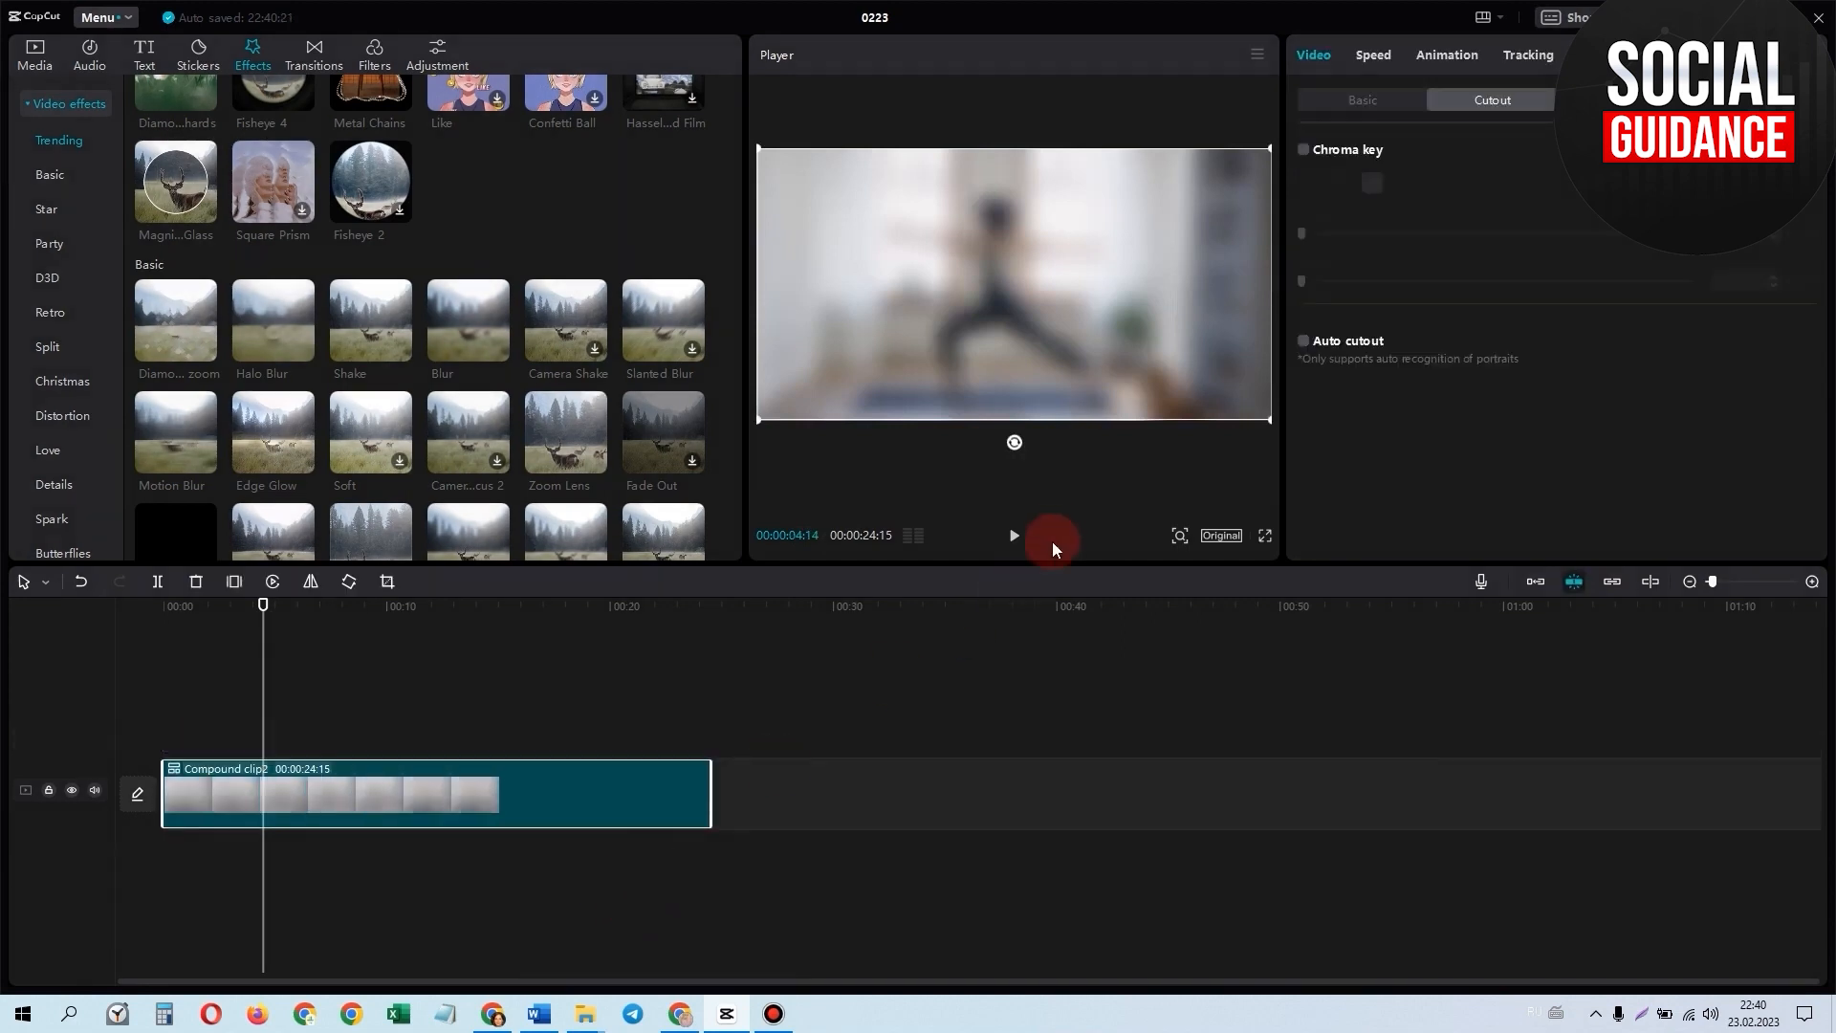
{"action": "left_click", "coordinate": [1011, 536]}
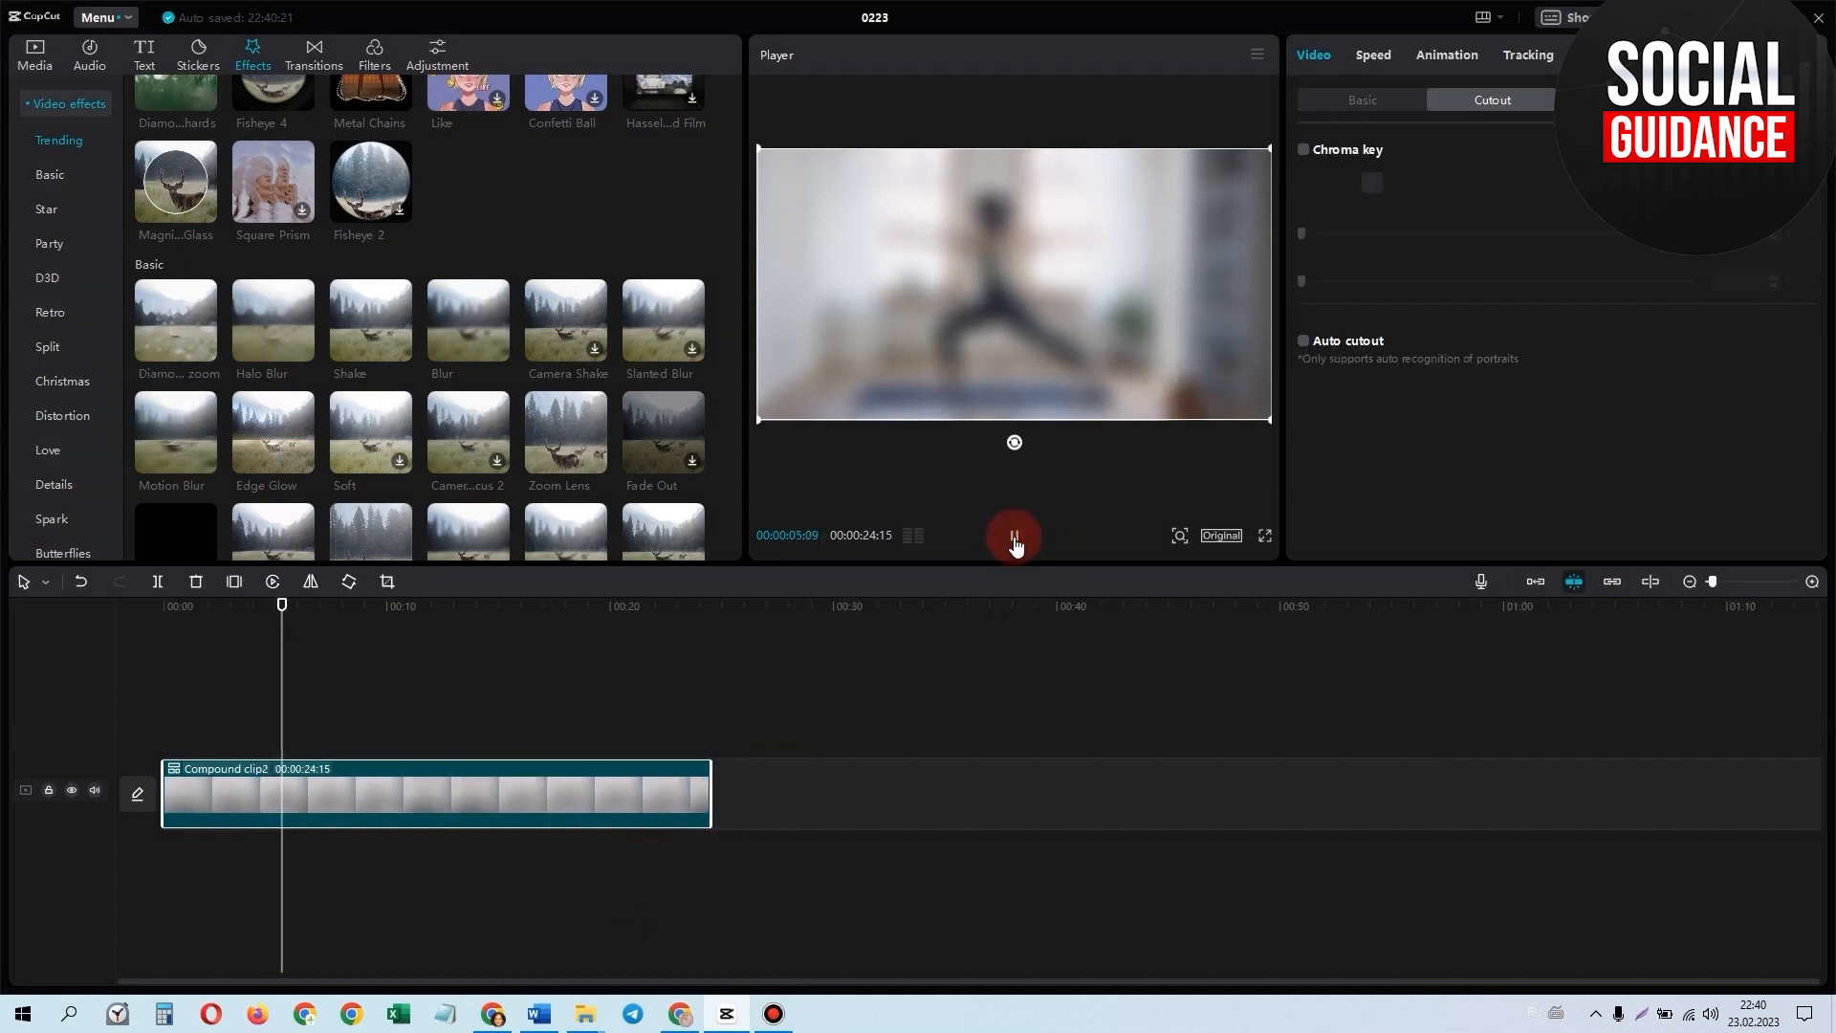
{"action": "left_click", "coordinate": [1013, 535]}
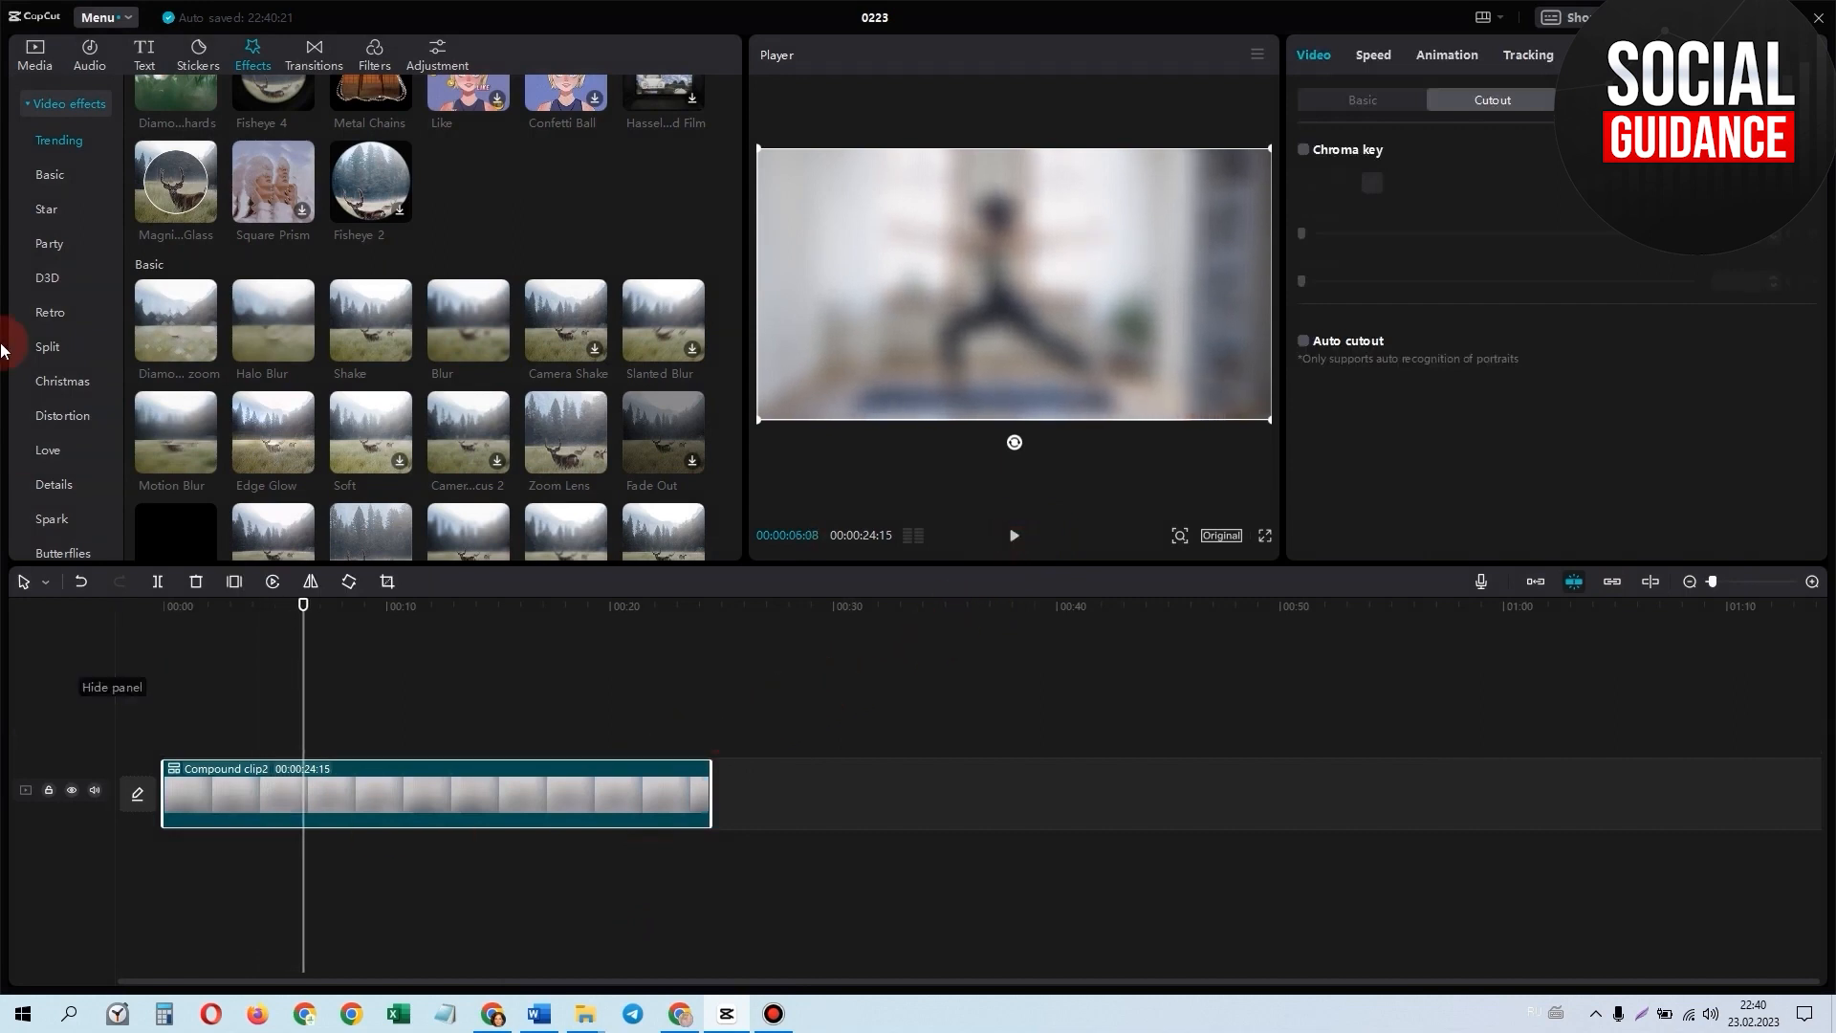
{"action": "left_click", "coordinate": [35, 53]}
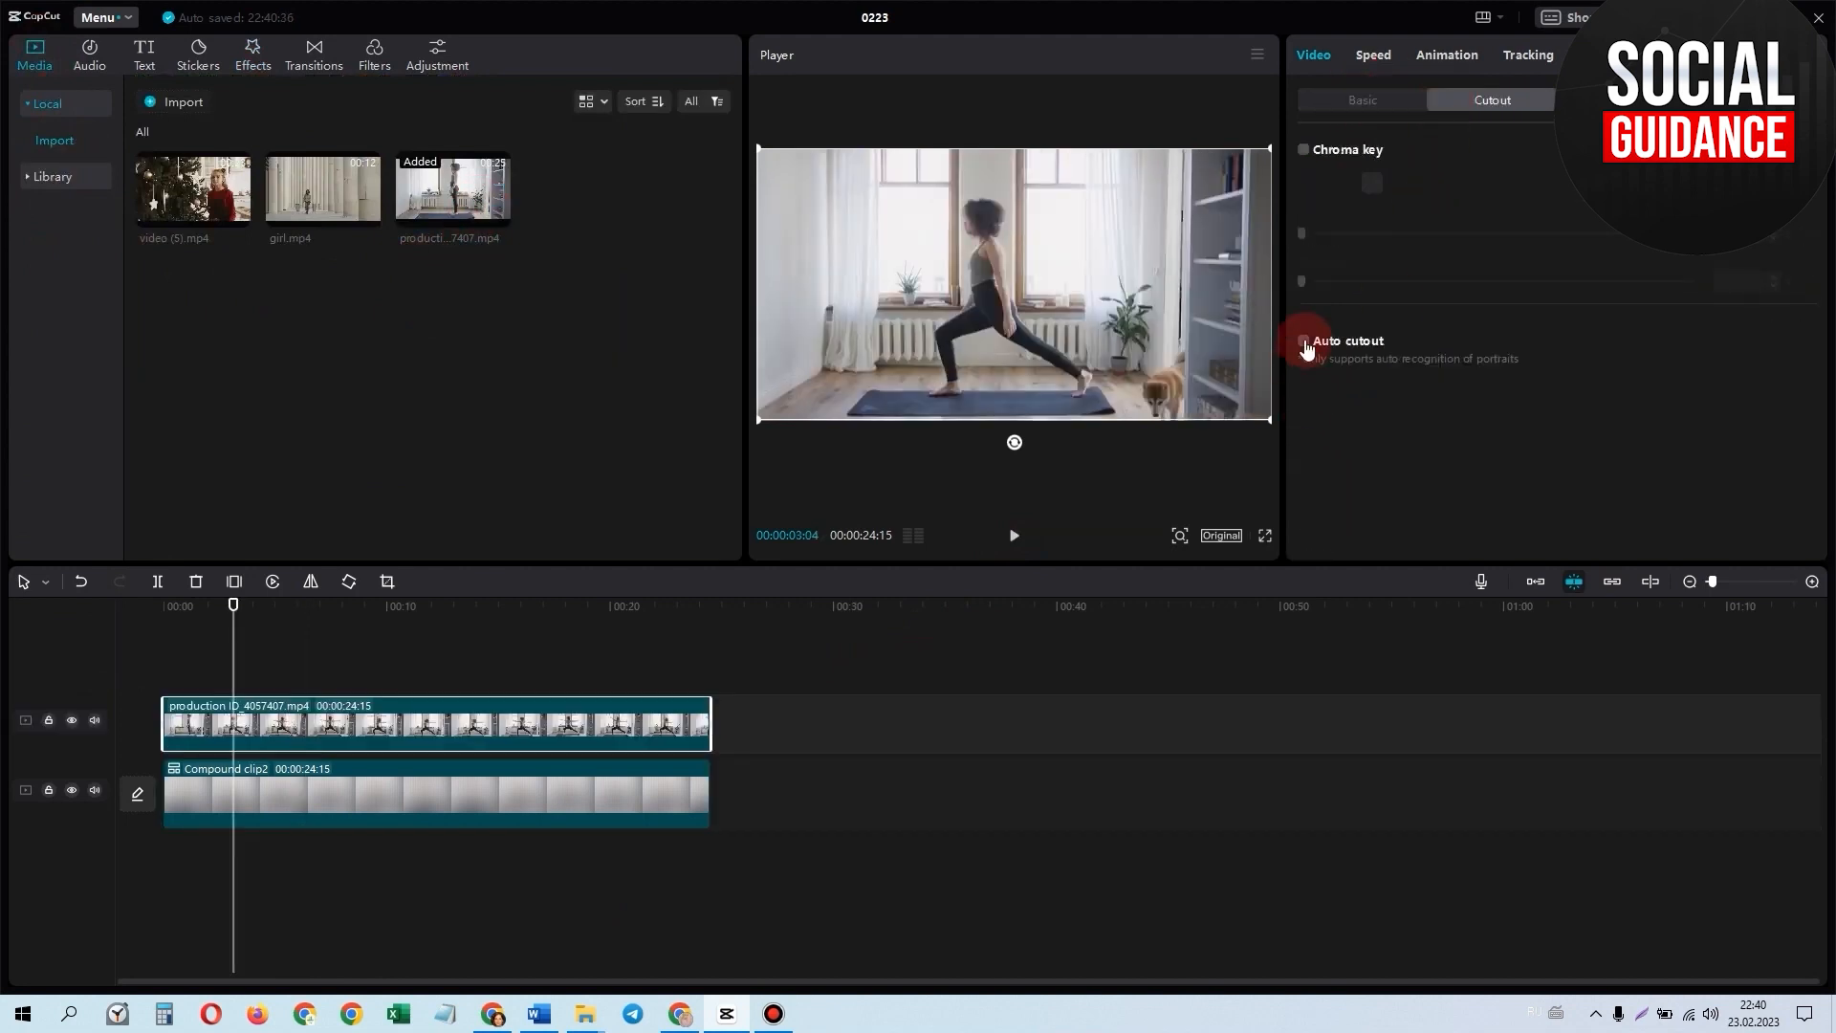
Enable Auto cutout on the top sharp yoga copy and play the preview
{"action": "left_click", "coordinate": [1303, 340]}
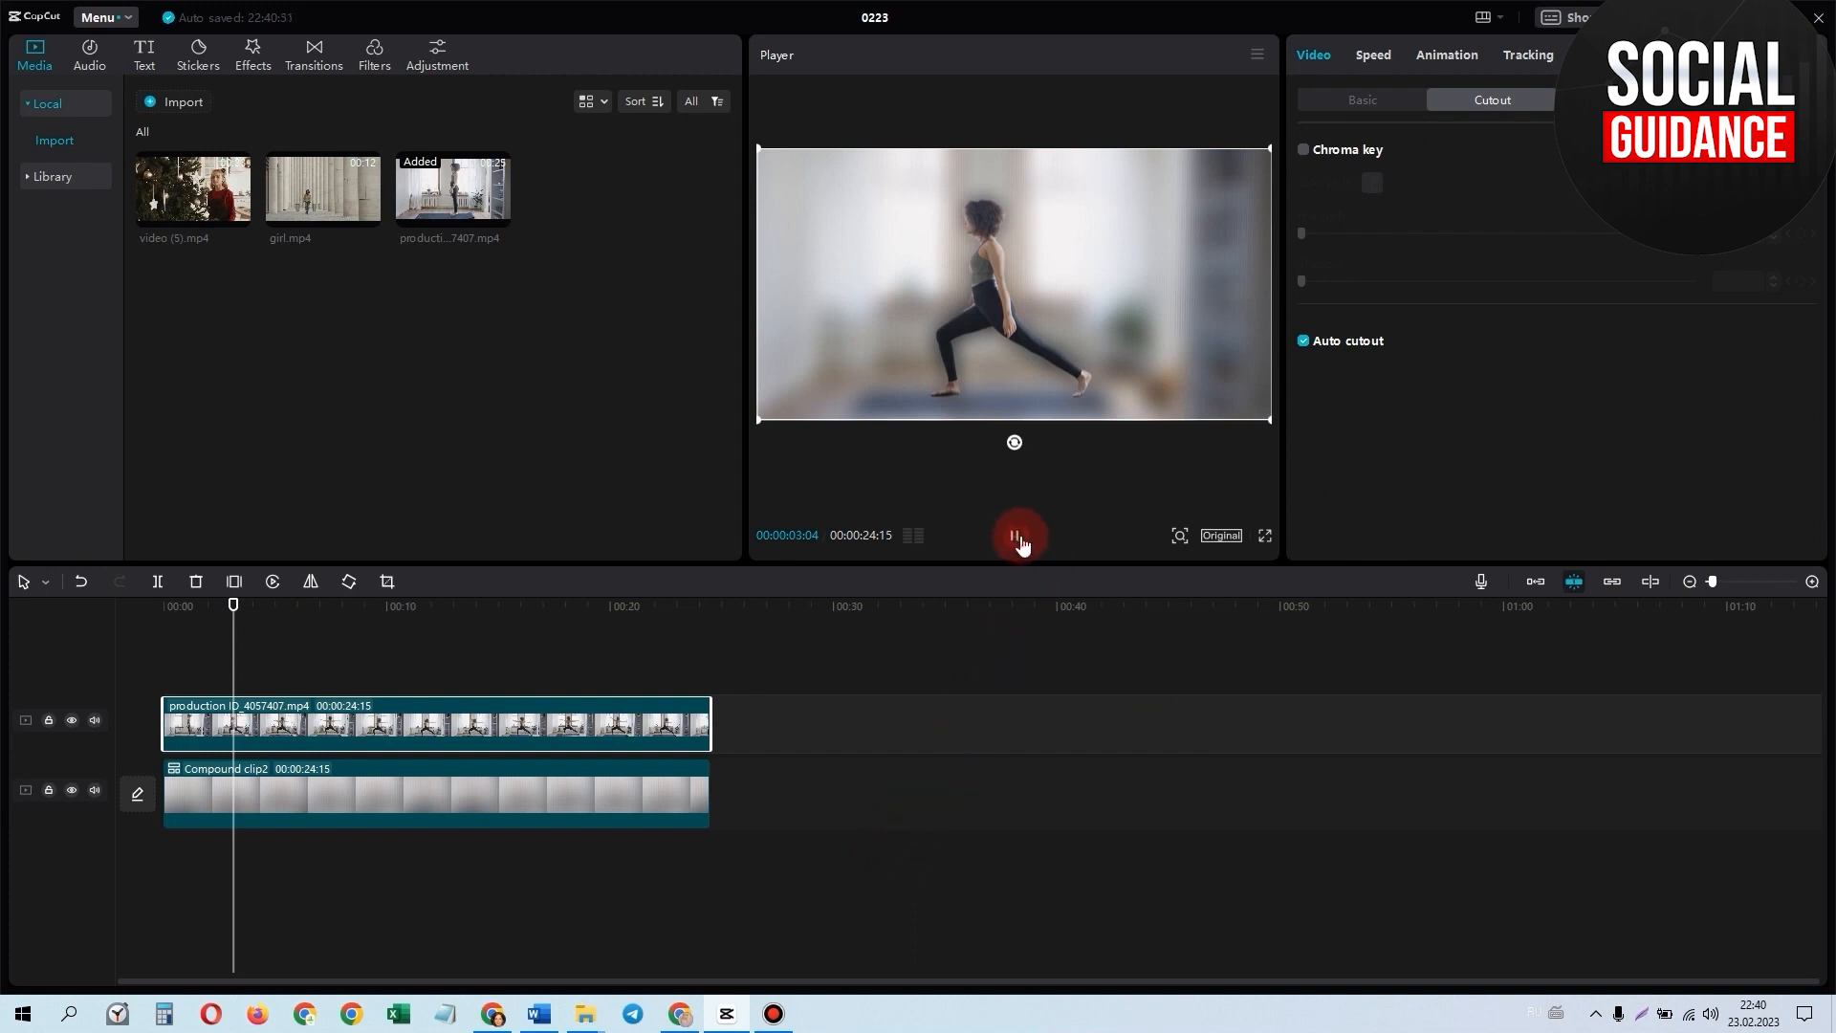
{"action": "left_click", "coordinate": [1014, 536]}
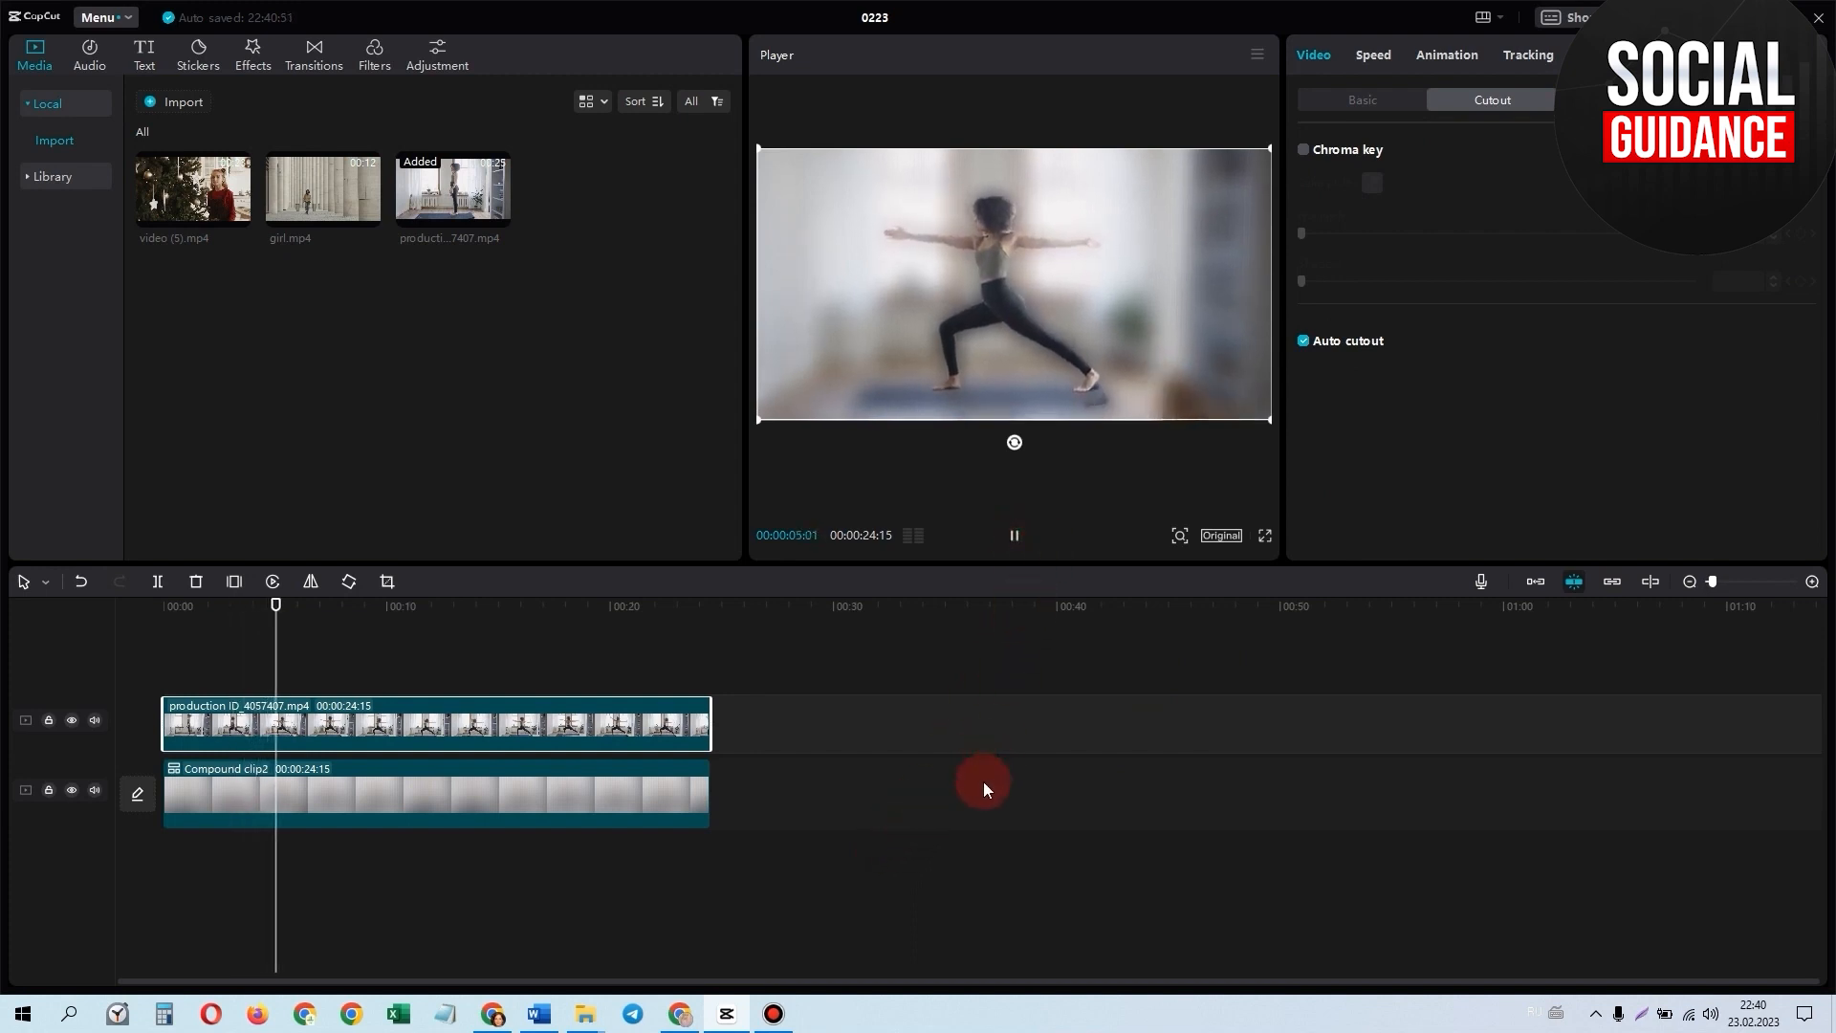